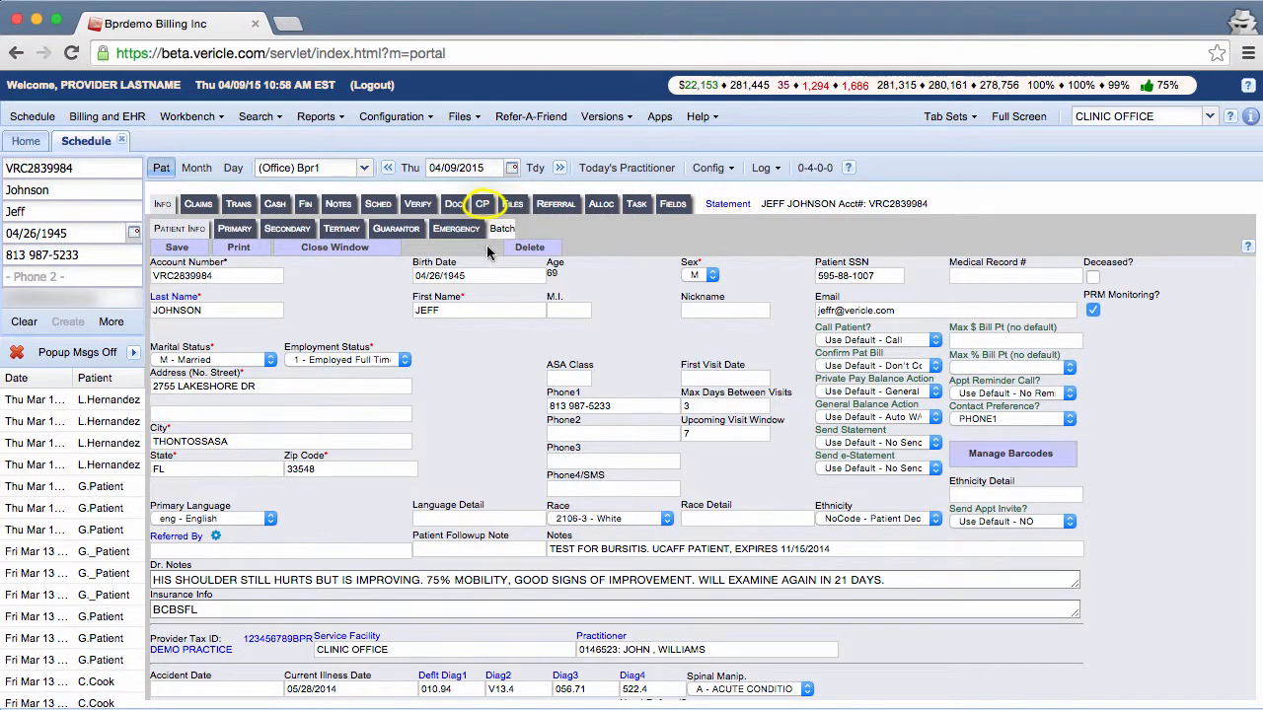
{"action": "left_click", "coordinate": [482, 204]}
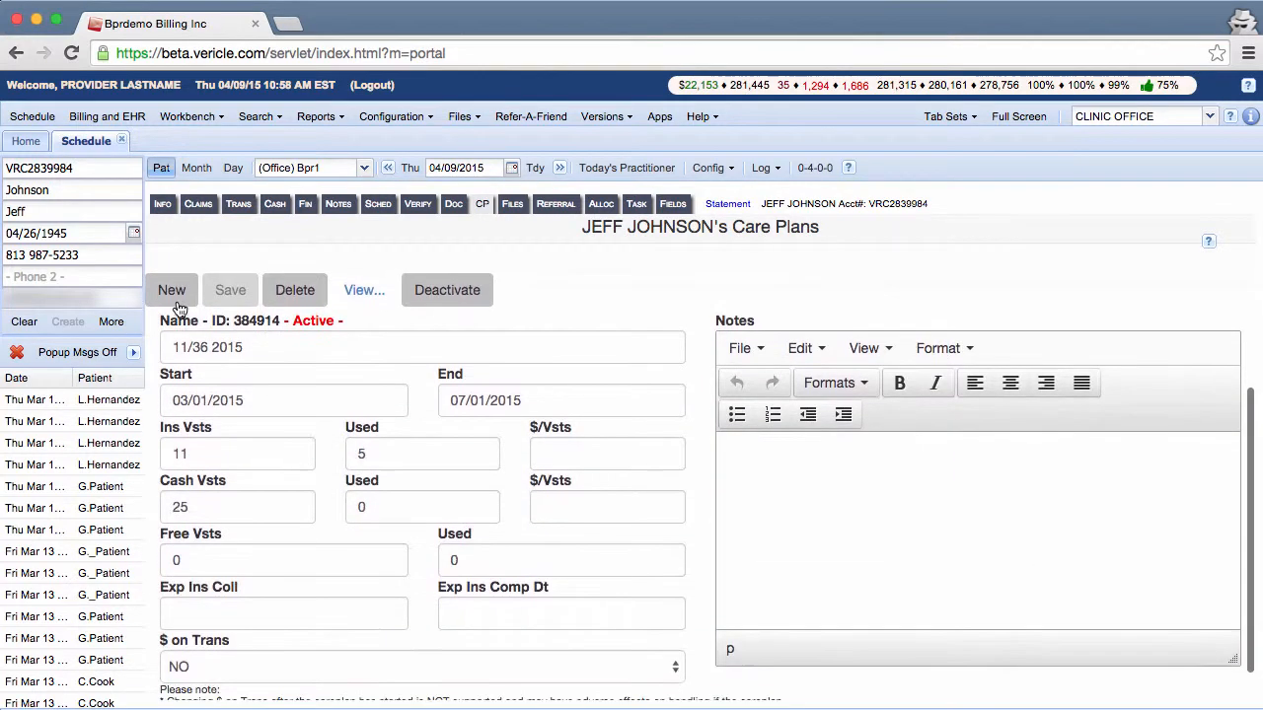
Create a new care plan and rename 'Untitled Care Plan' to '12/36 2015'
{"action": "left_click", "coordinate": [172, 289]}
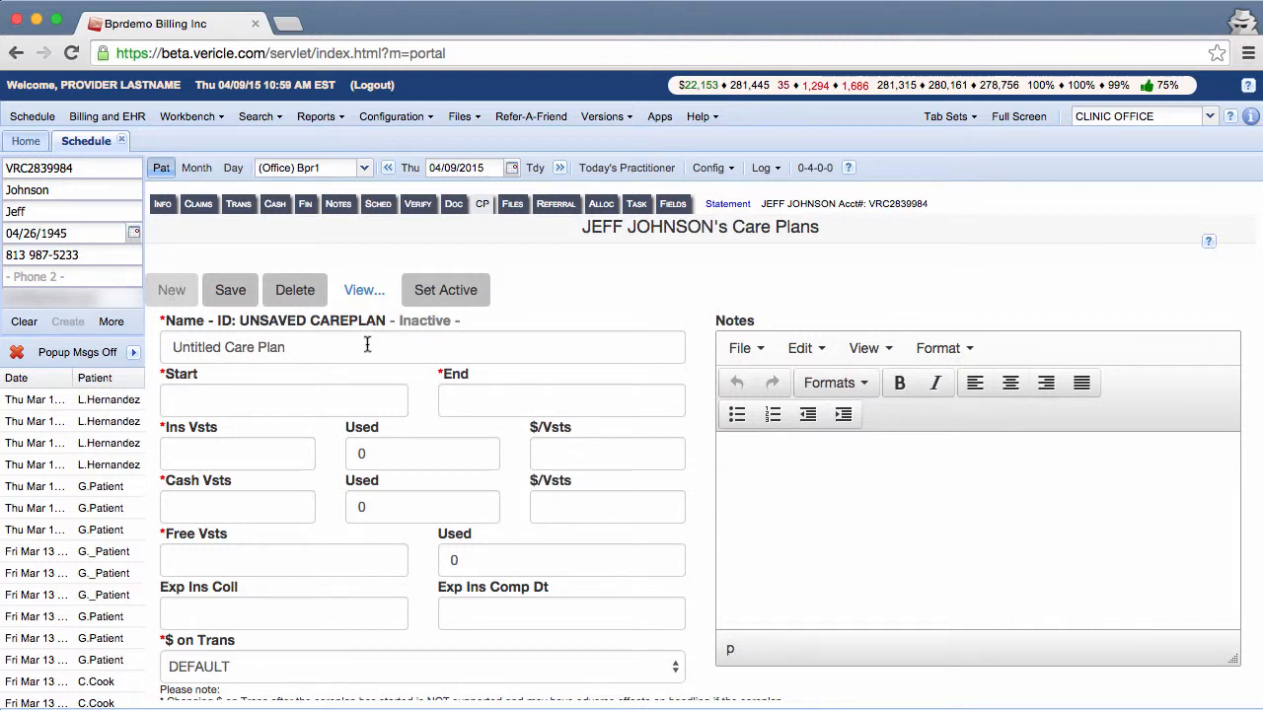
{"action": "left_click", "coordinate": [374, 346]}
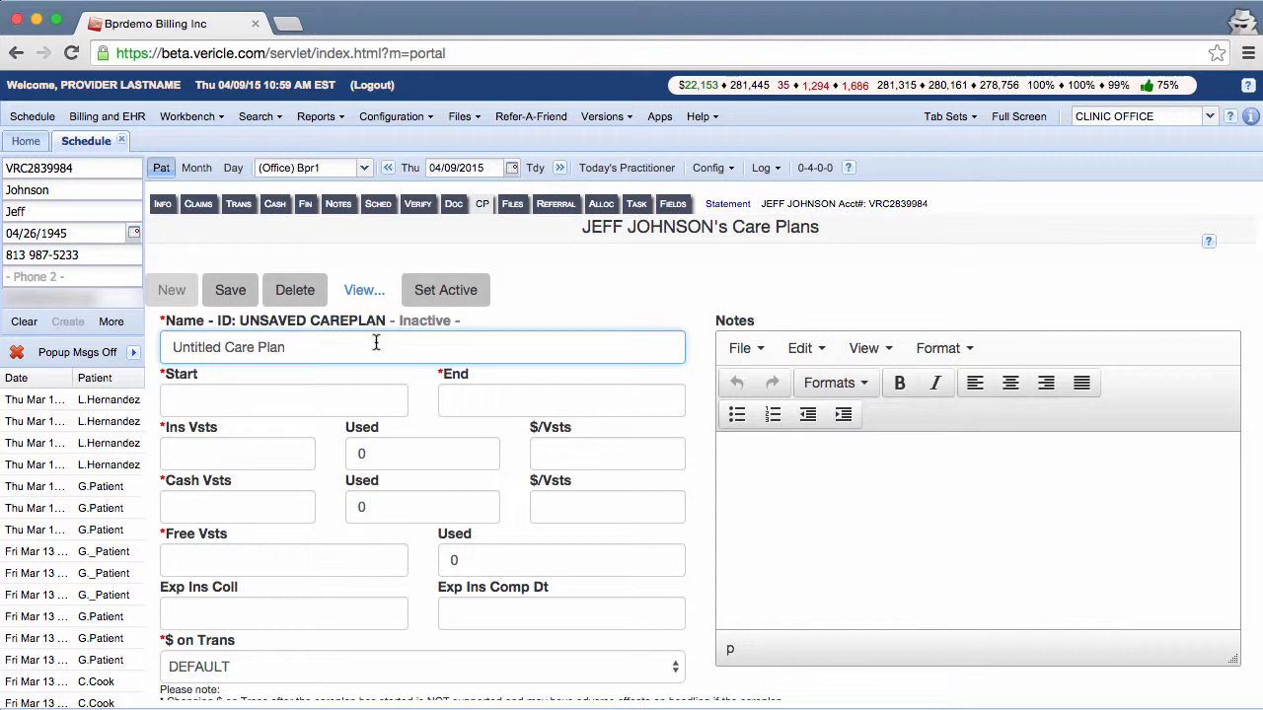
{"action": "key", "text": "Backspace"}
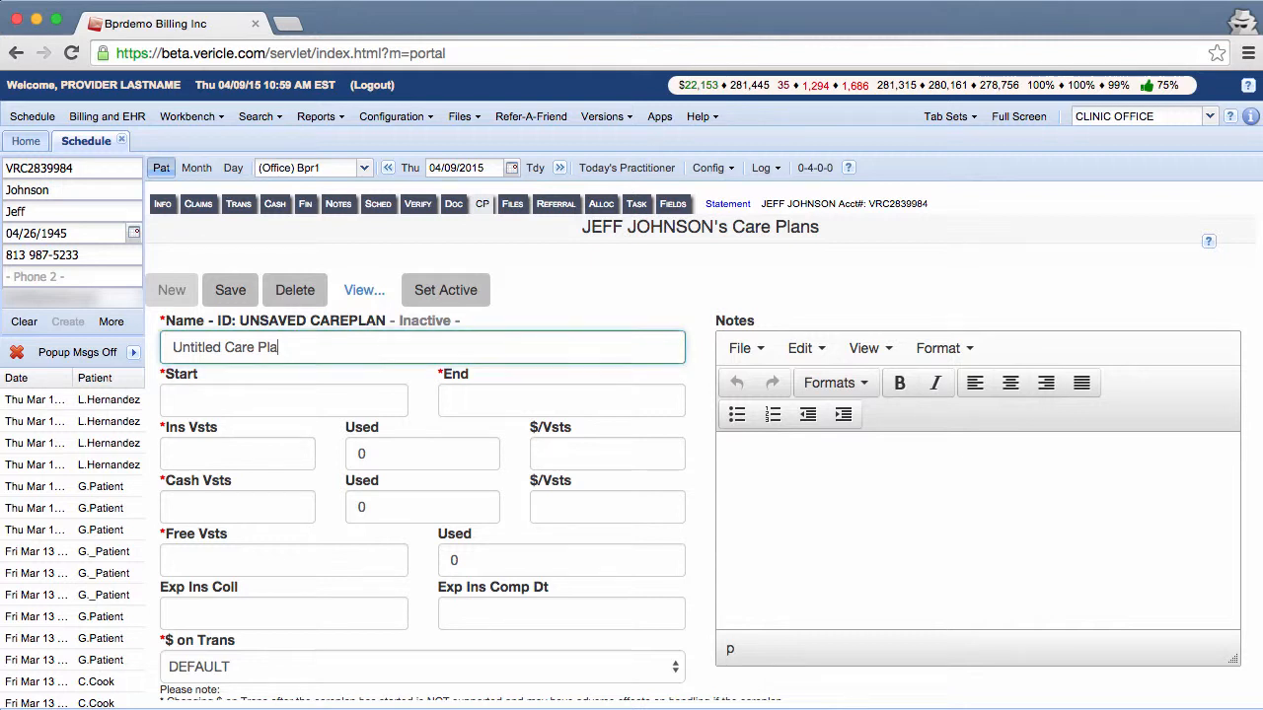
{"action": "type", "text": "12/36 2015"}
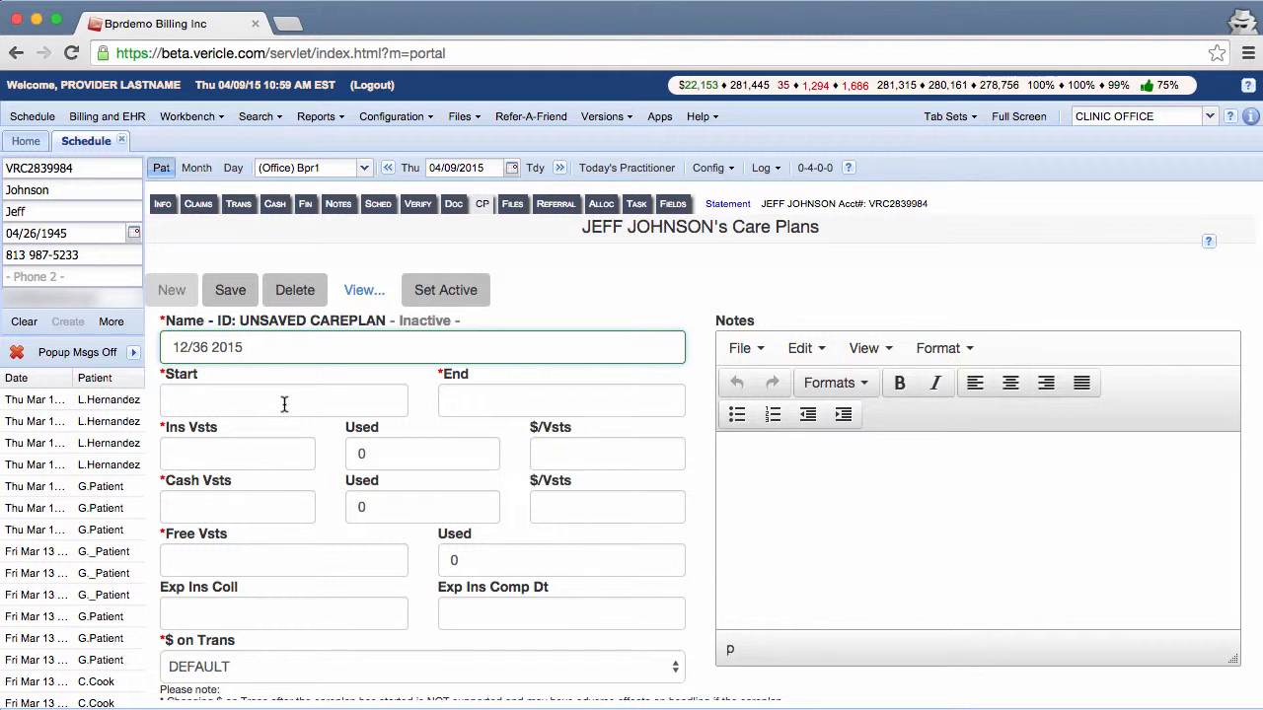
Pick April 9, 2015 as the start date and July 9, 2015 as the end date
{"action": "left_click", "coordinate": [284, 400]}
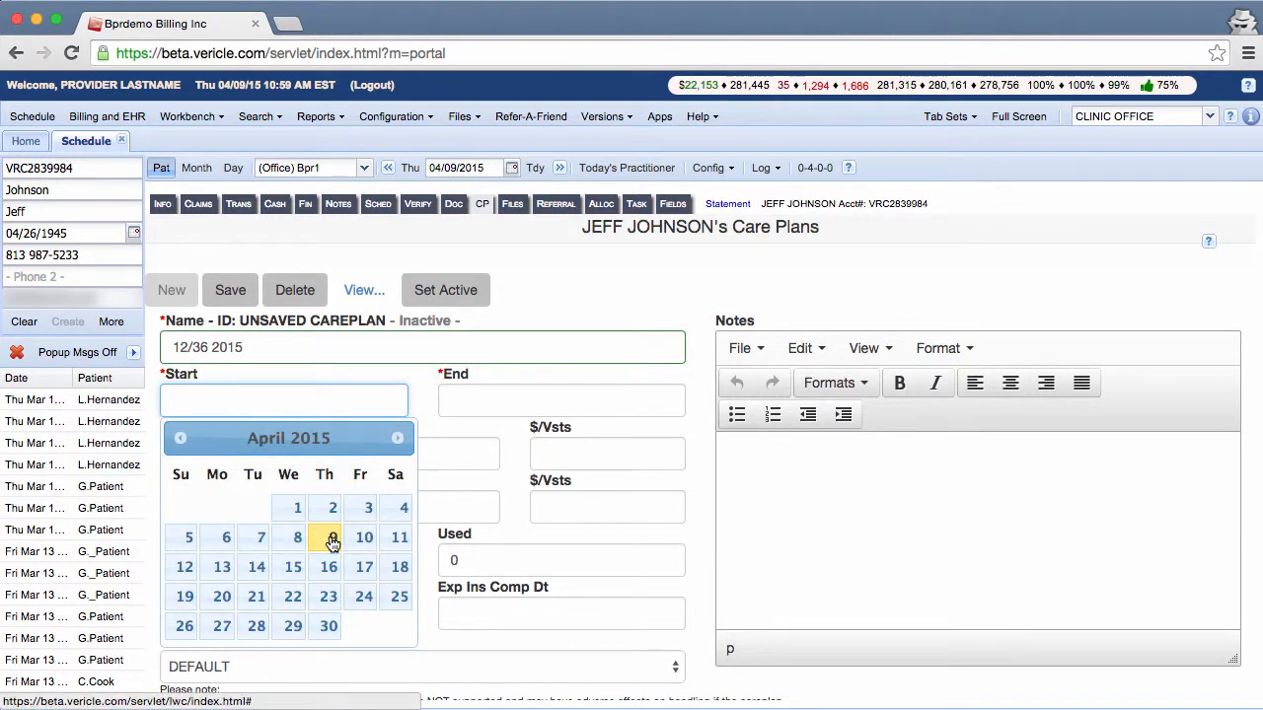
{"action": "left_click", "coordinate": [333, 536]}
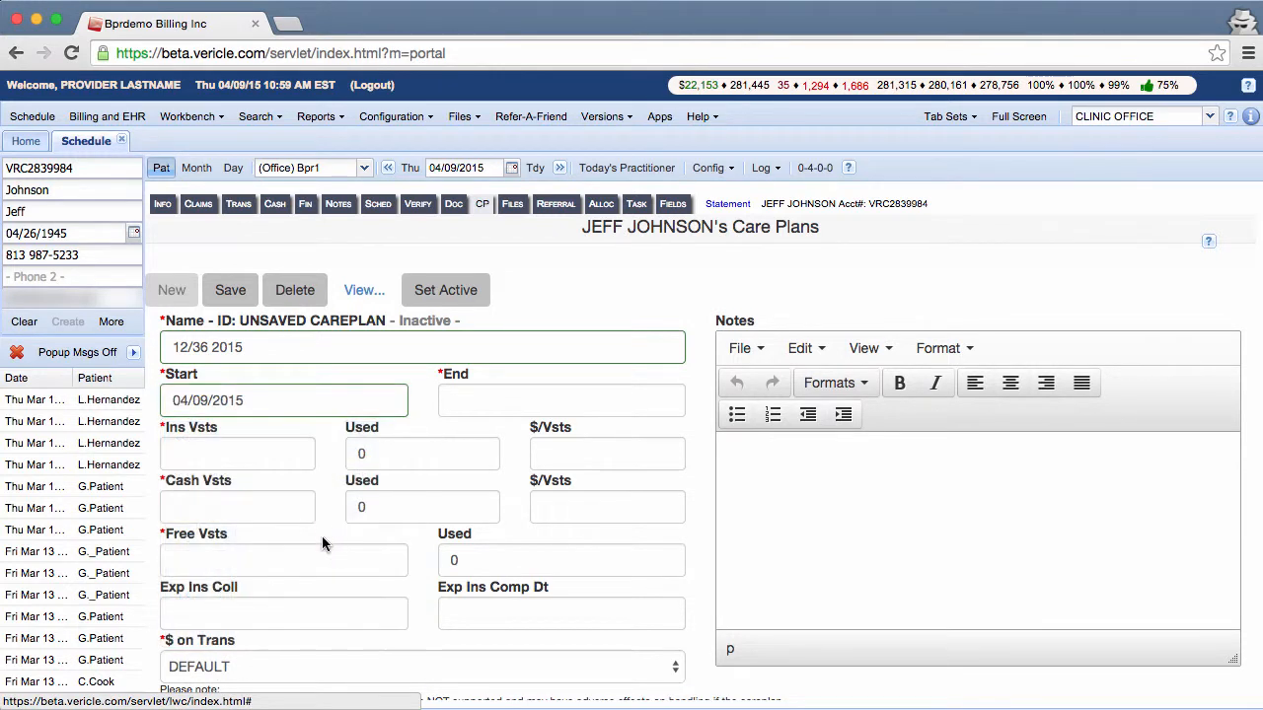
{"action": "left_click", "coordinate": [560, 400]}
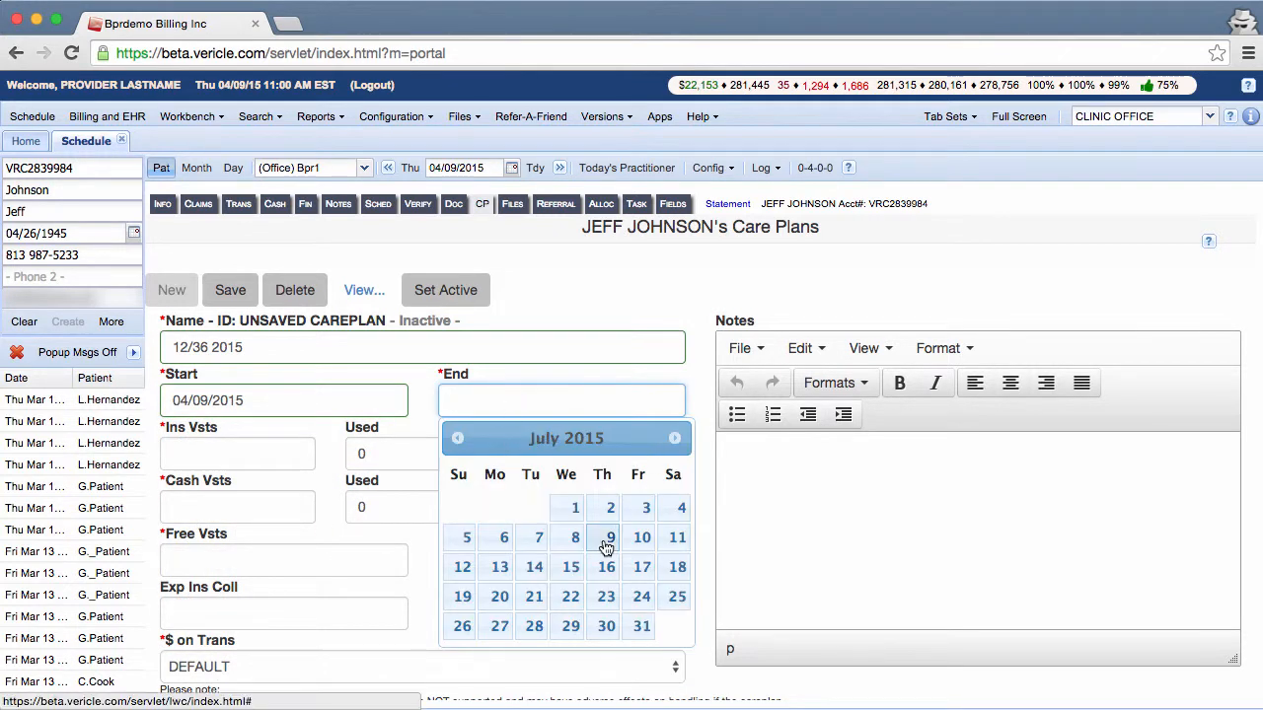
{"action": "left_click", "coordinate": [609, 536]}
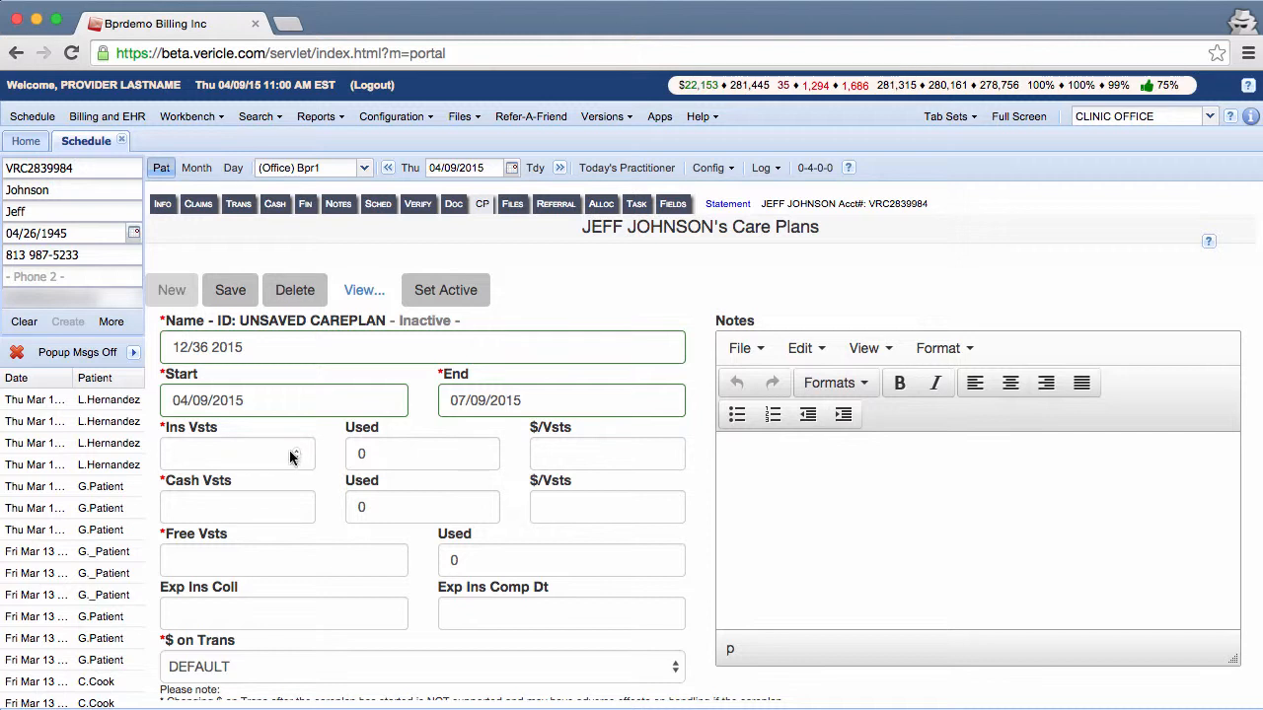
Enter 12 insurance visits and 24 cash visits on the plan
{"action": "left_click", "coordinate": [237, 454]}
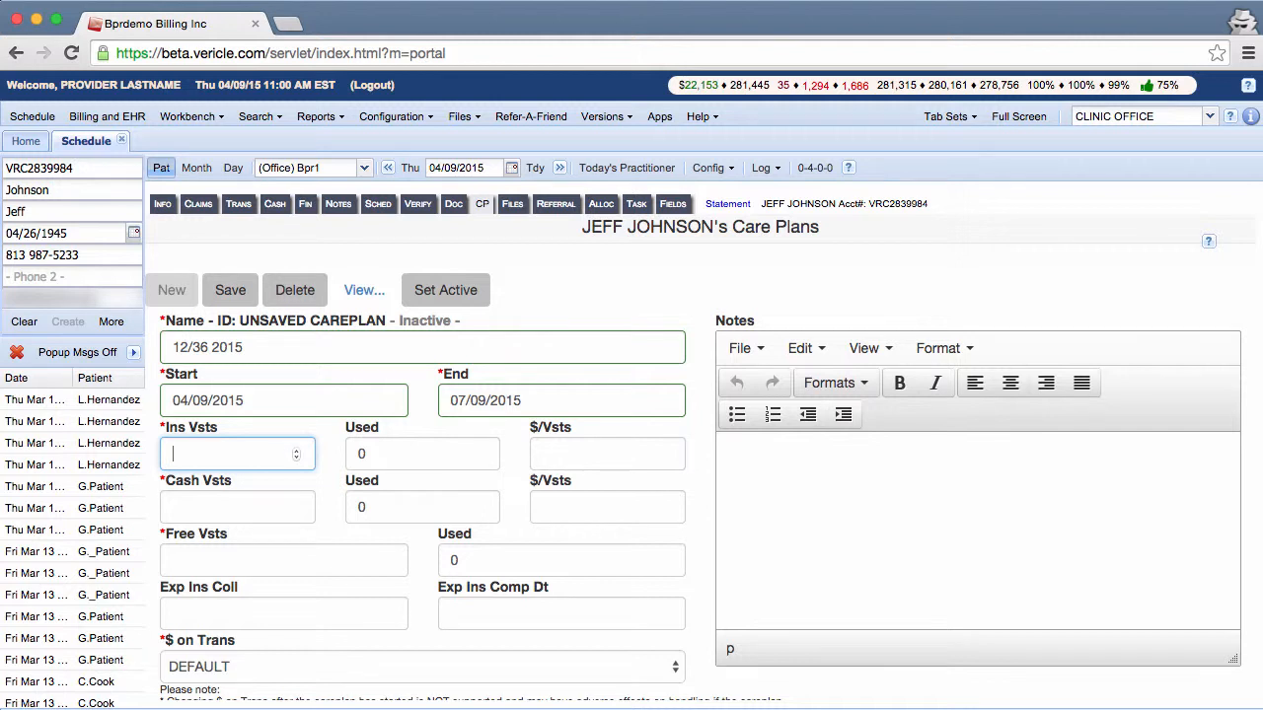
{"action": "type", "text": "12"}
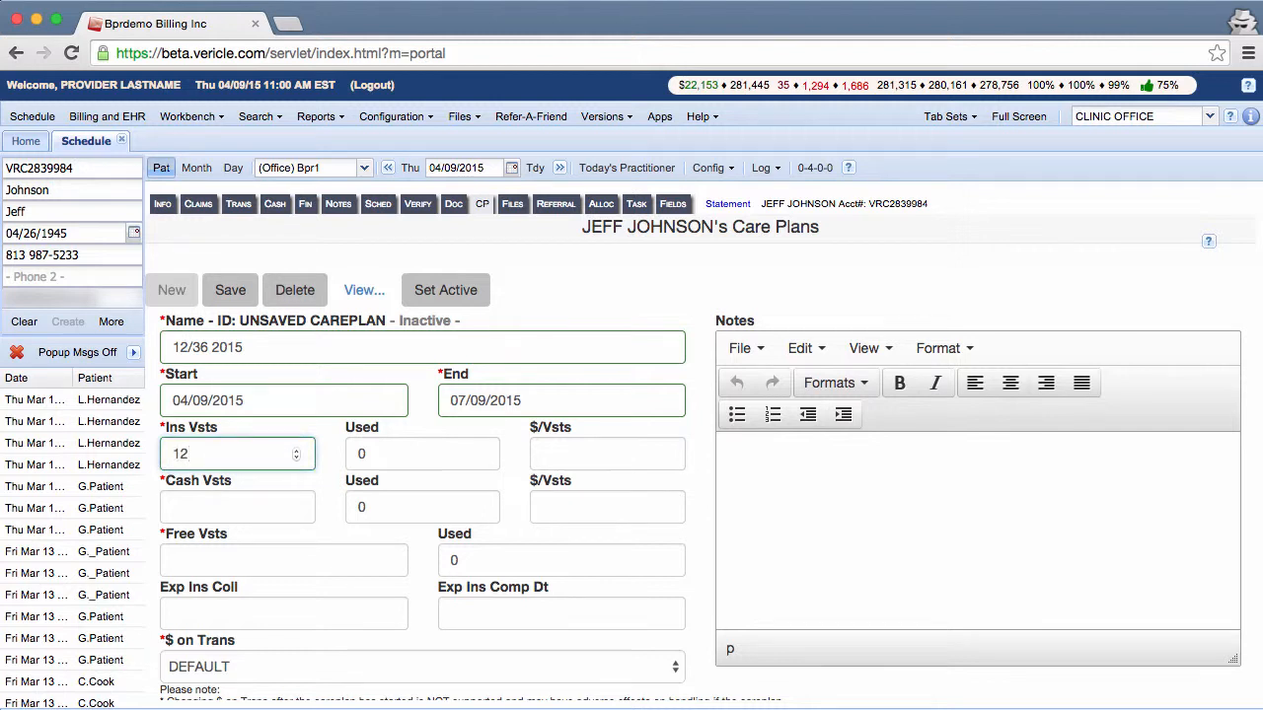
{"action": "left_click", "coordinate": [237, 506]}
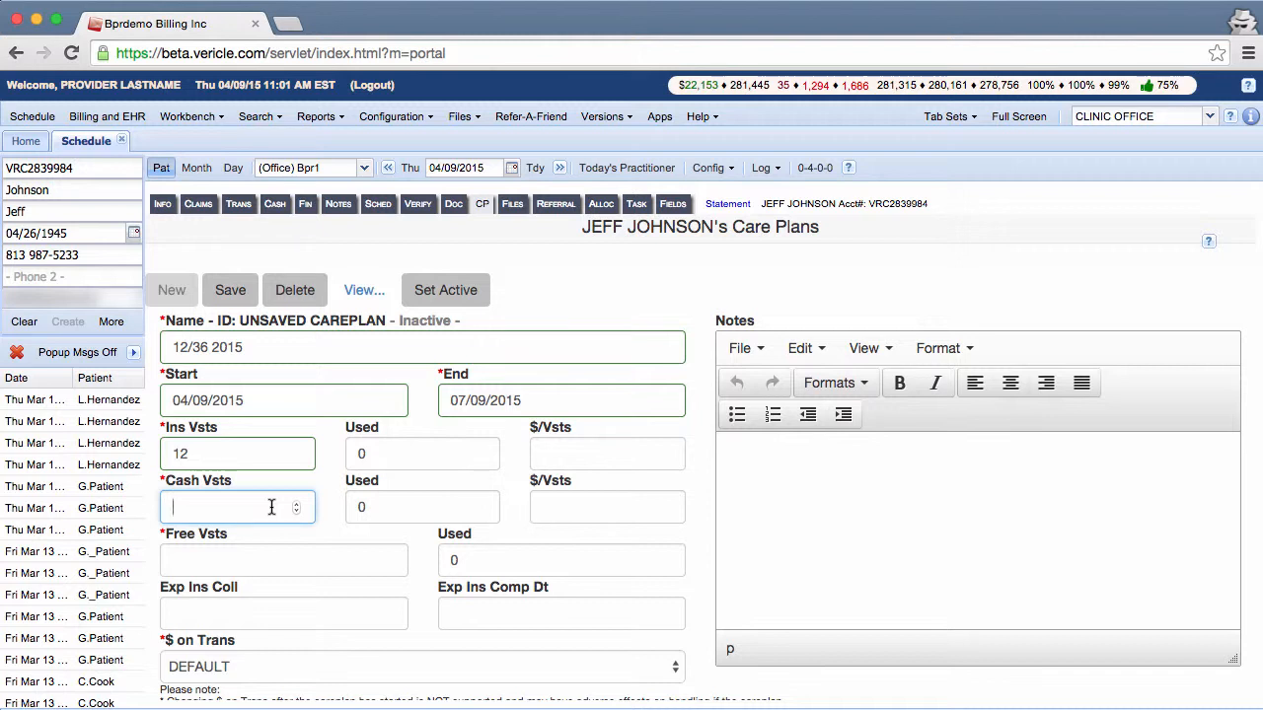
{"action": "type", "text": "24"}
{"action": "left_click", "coordinate": [283, 560]}
{"action": "type", "text": "0"}
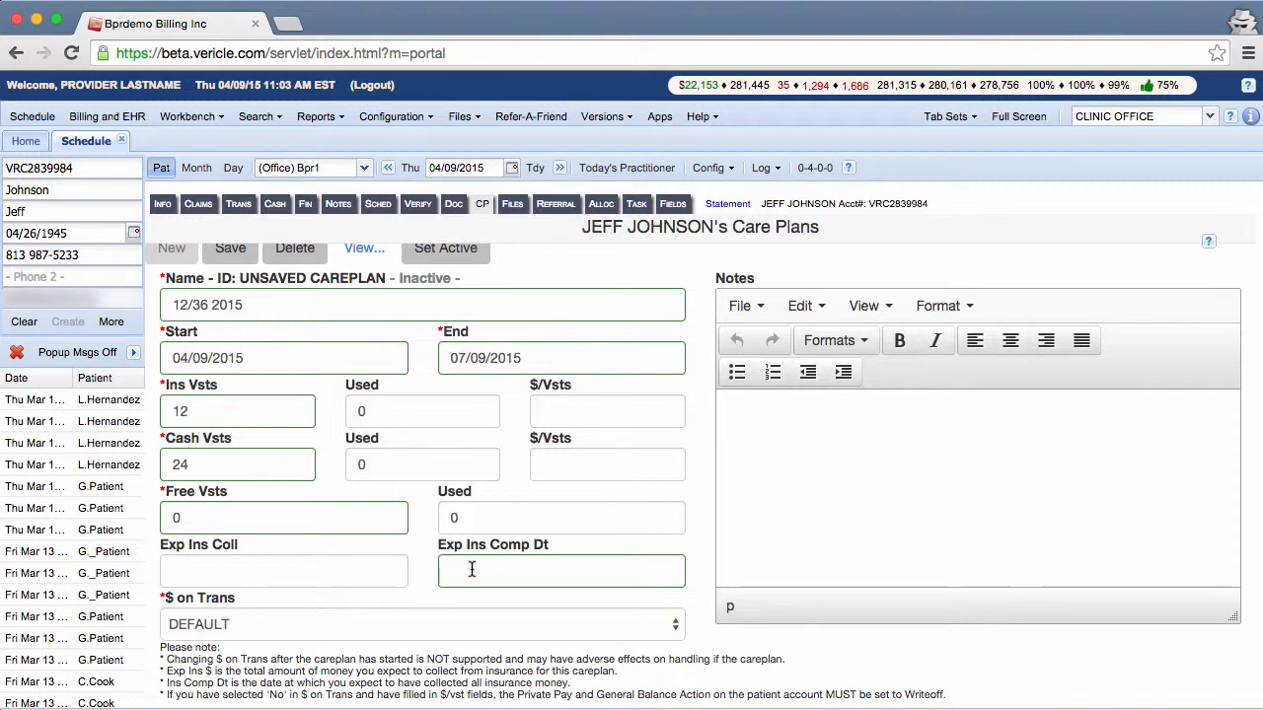
{"action": "mouse_move", "coordinate": [376, 572]}
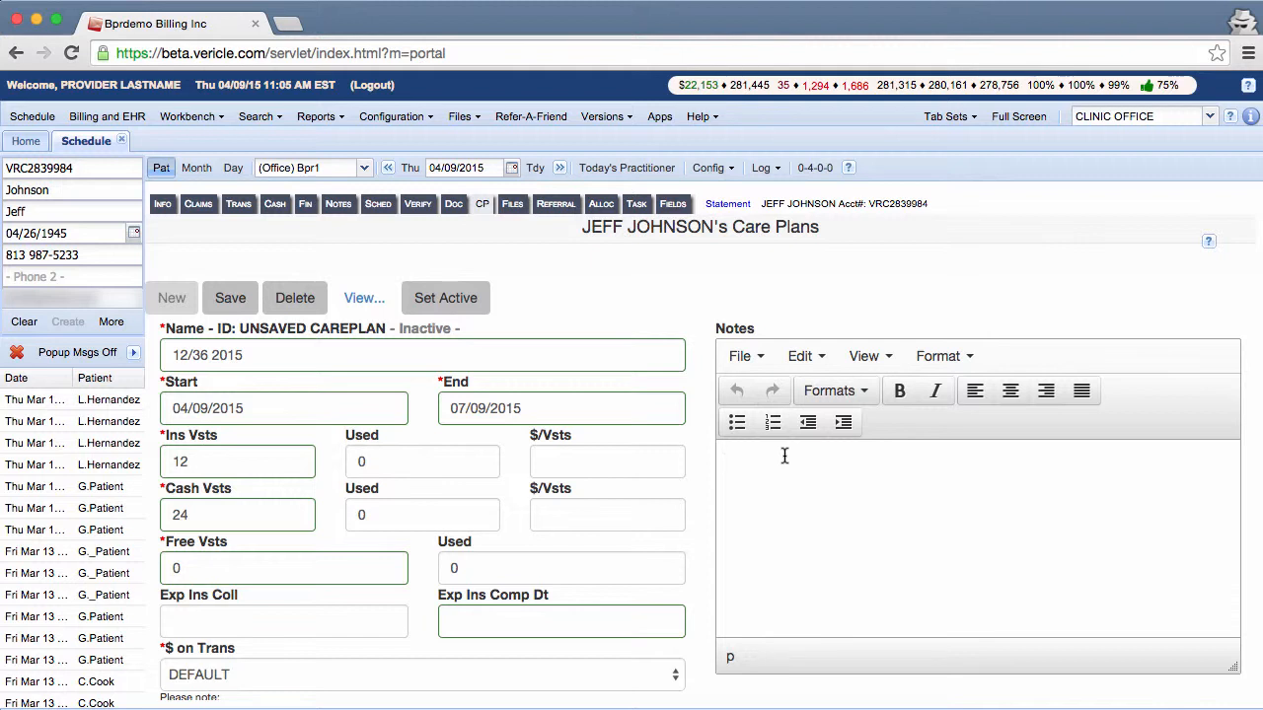
Write 'Type any note that you want to here.' in the plan's Notes editor
{"action": "type", "text": "Type any note that you want to here."}
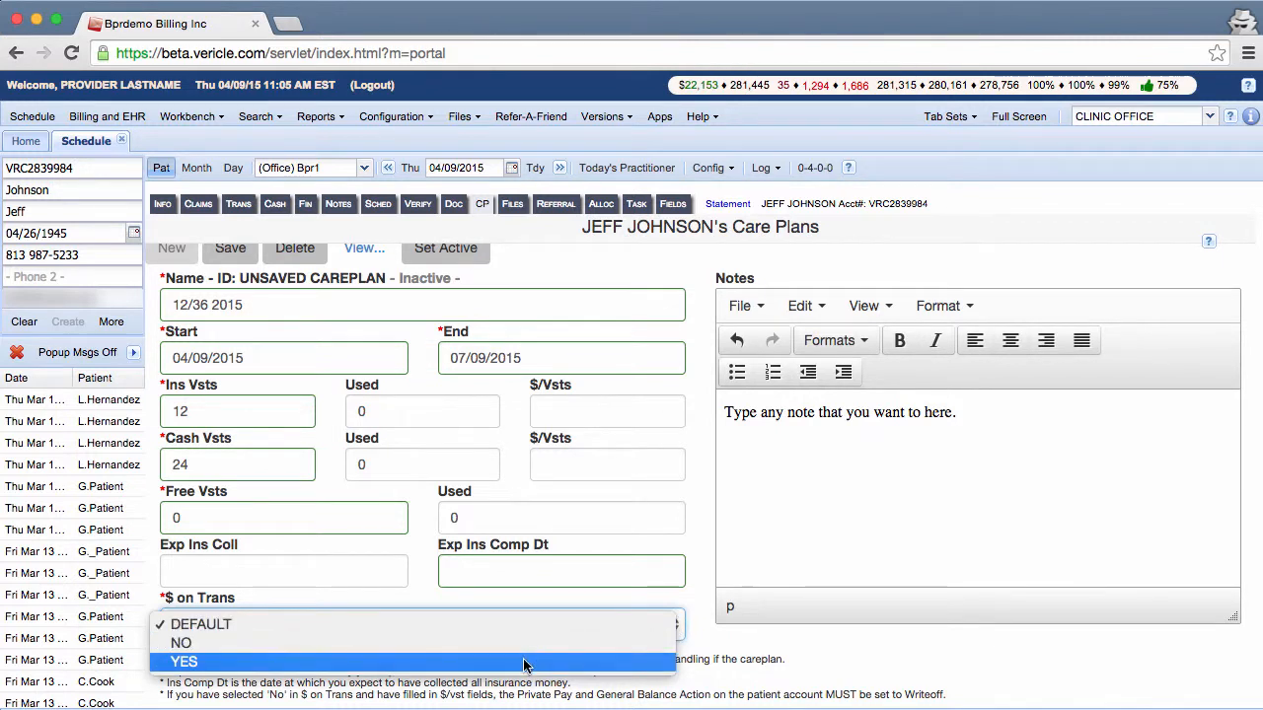
Choose YES in the $ on Trans dropdown
{"action": "left_click", "coordinate": [183, 661]}
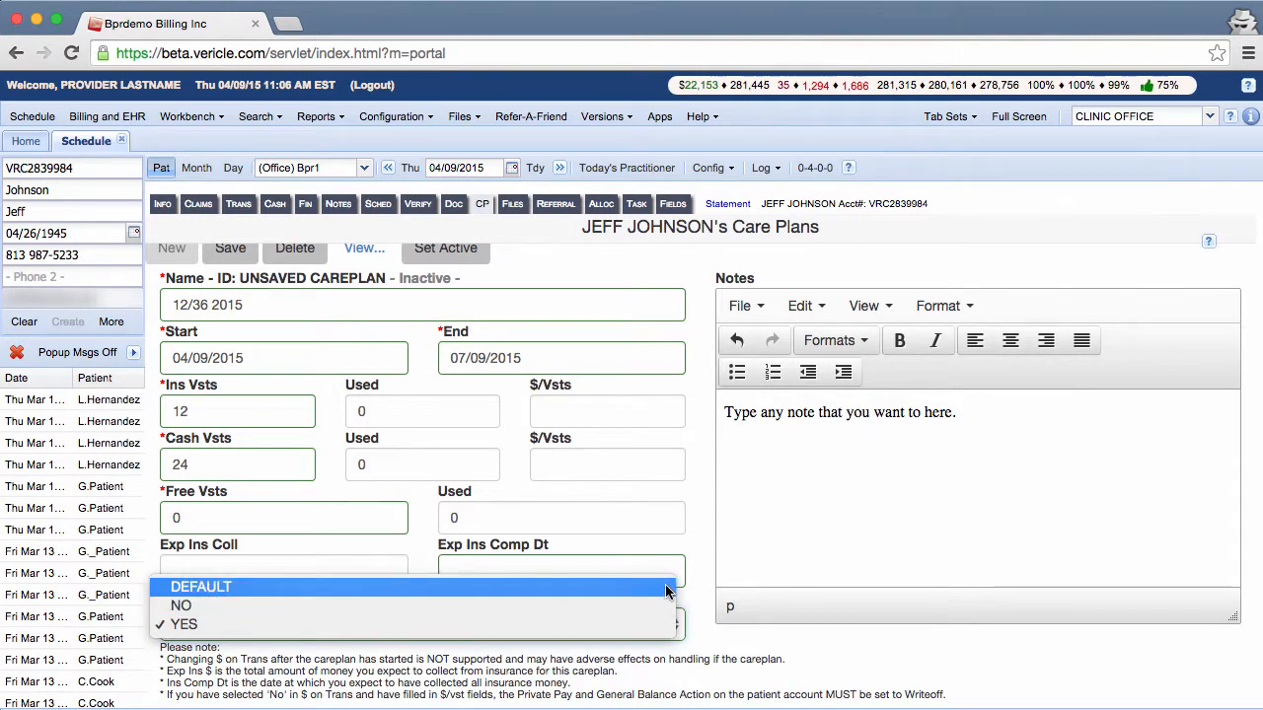
Reselect YES for $ on Trans on the 12/36 2015 plan
{"action": "left_click", "coordinate": [184, 623]}
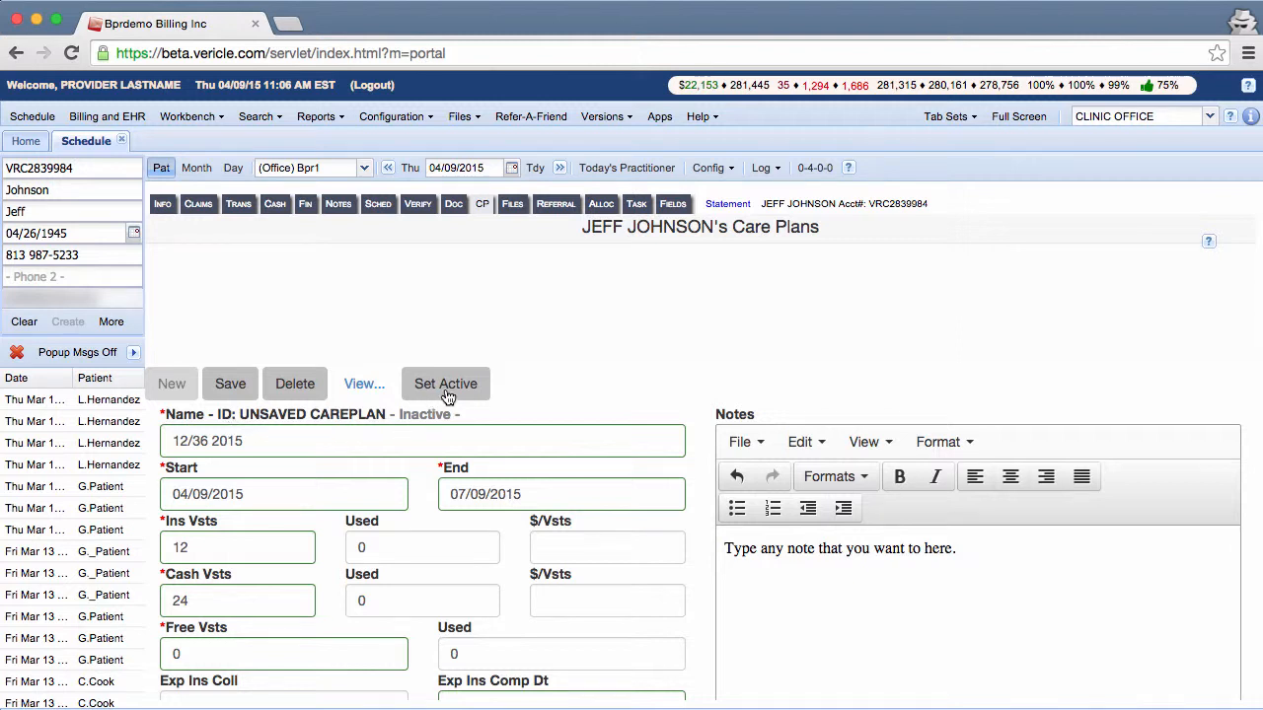
Mark the 12/36 2015 plan active and save it, giving ID 390583
{"action": "left_click", "coordinate": [446, 383]}
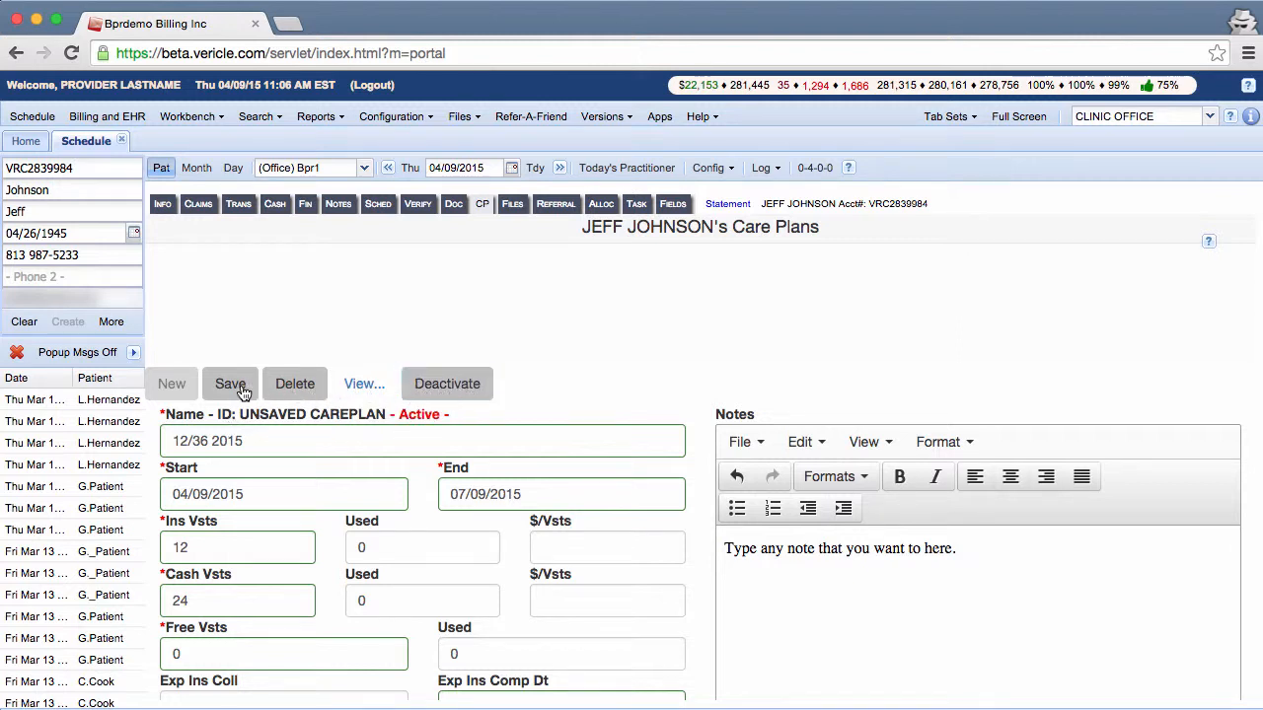
{"action": "left_click", "coordinate": [230, 383]}
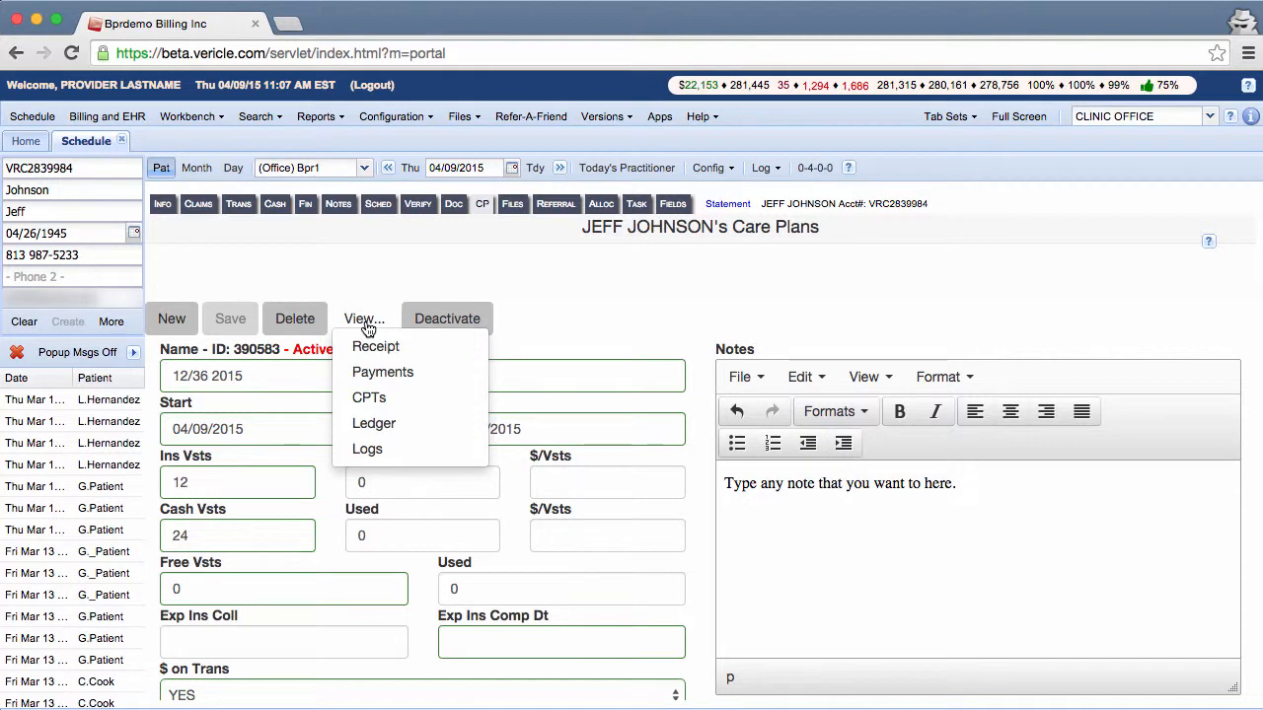
{"action": "mouse_move", "coordinate": [368, 330]}
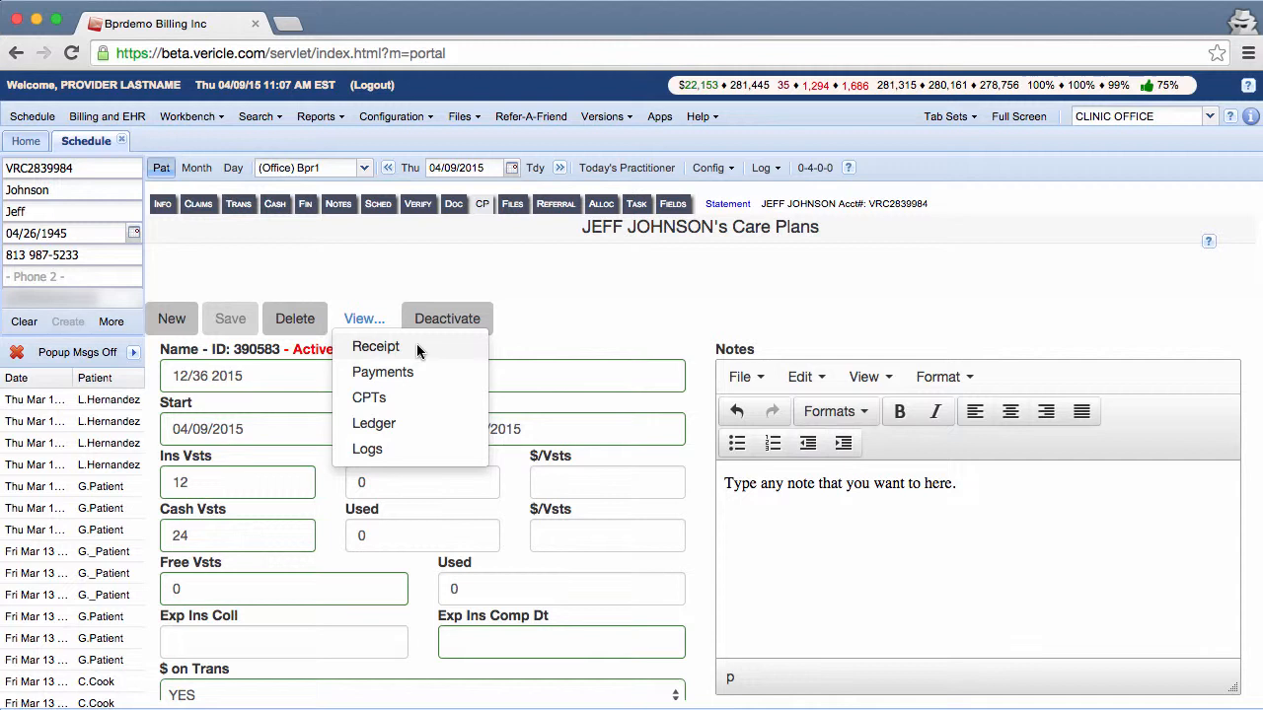
{"action": "mouse_move", "coordinate": [409, 372]}
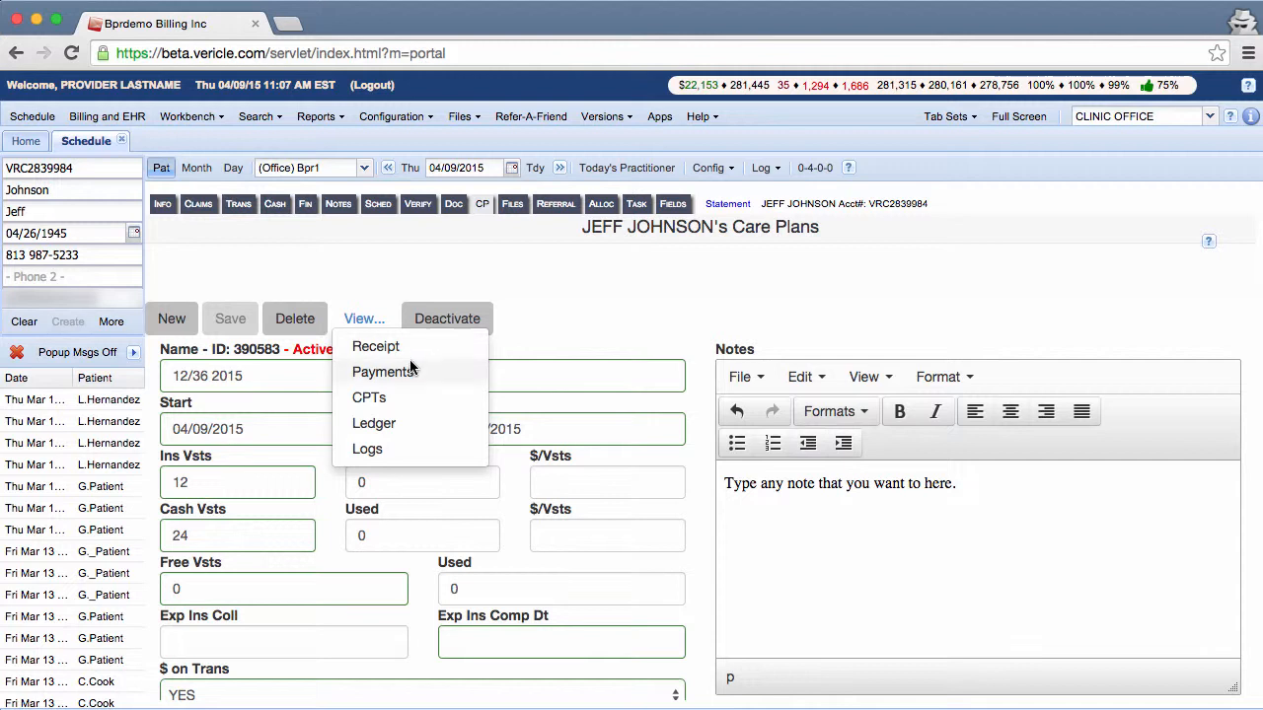
{"action": "mouse_move", "coordinate": [383, 398]}
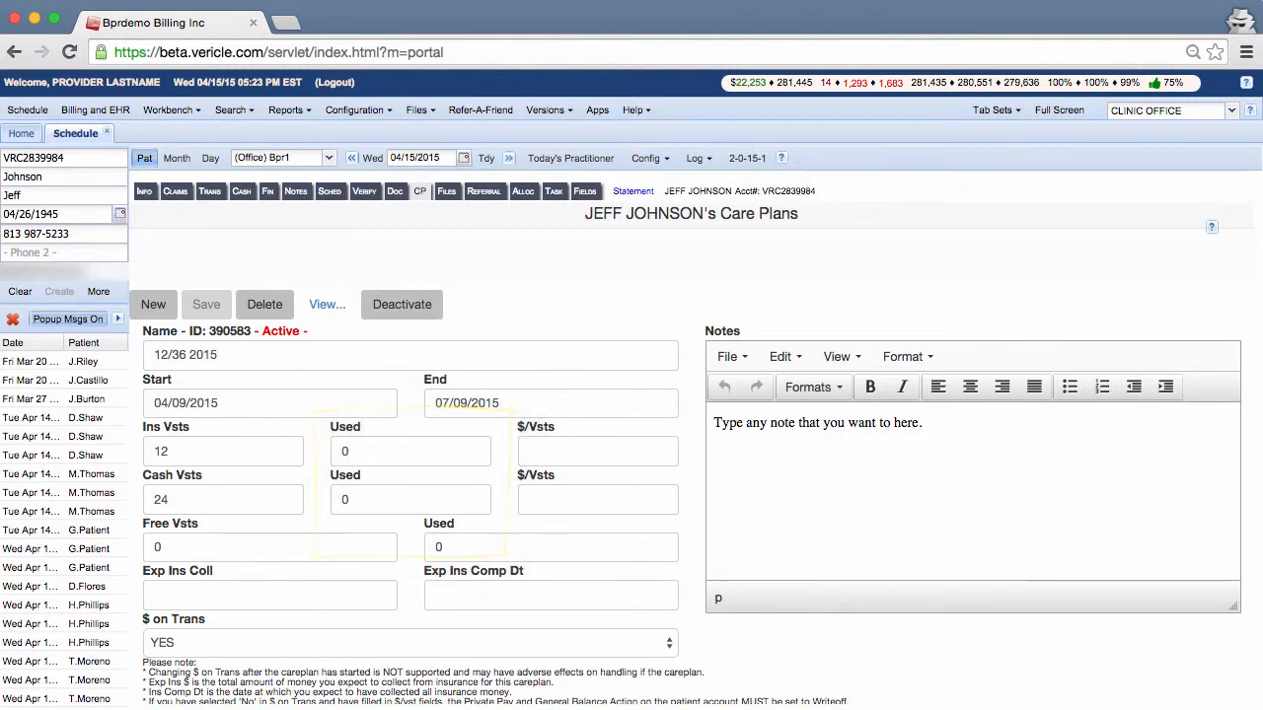
{"action": "left_click", "coordinate": [421, 190]}
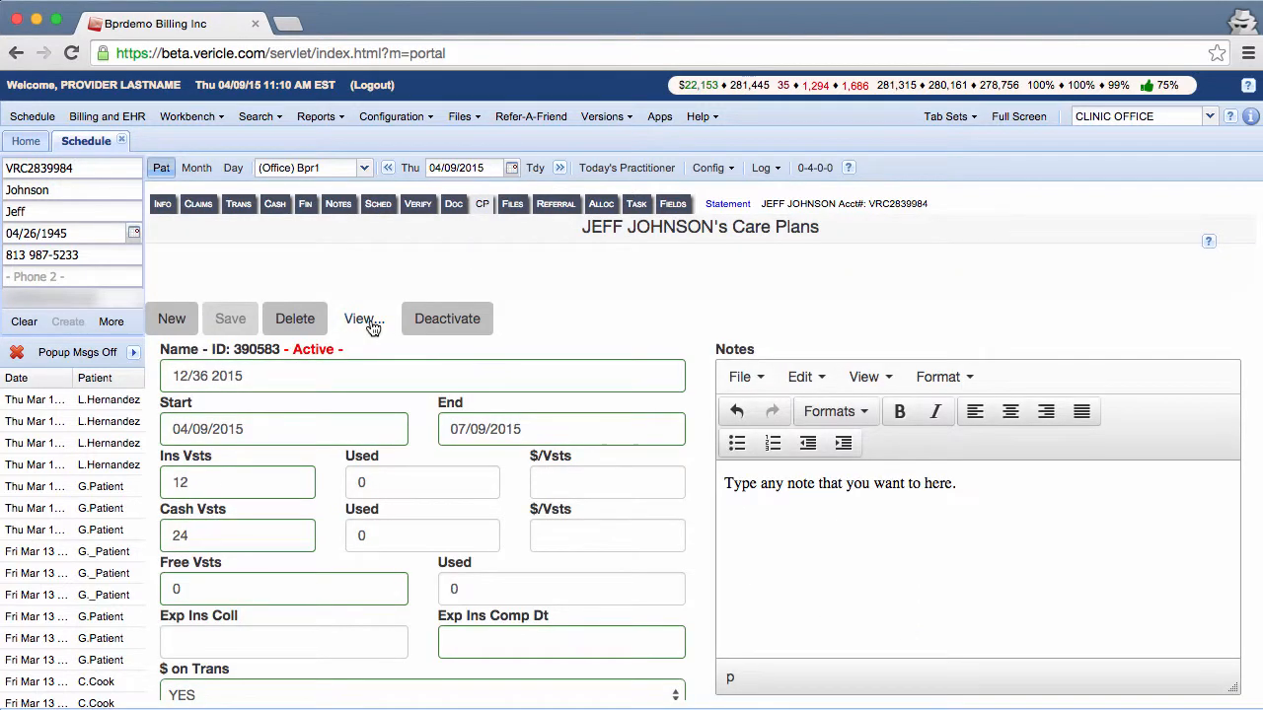
Pick an item from the View... list to reach the three-plan care plans table
{"action": "left_click", "coordinate": [363, 318]}
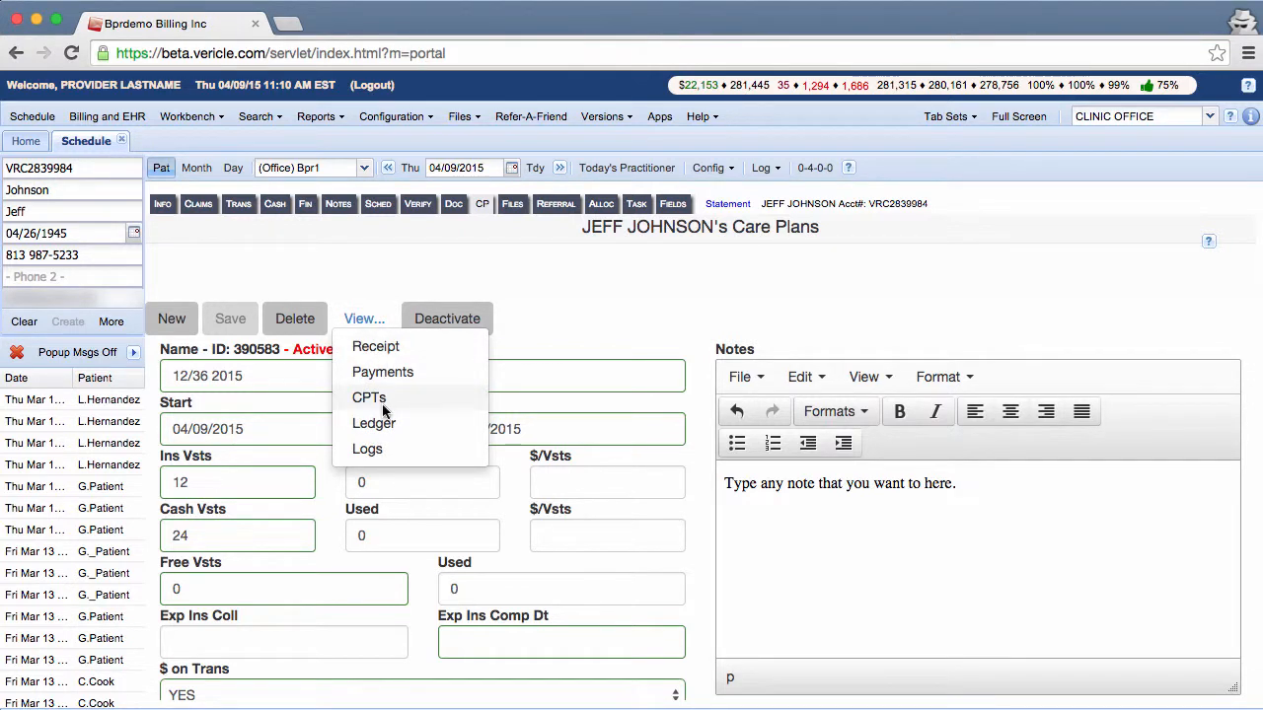
{"action": "mouse_move", "coordinate": [399, 428]}
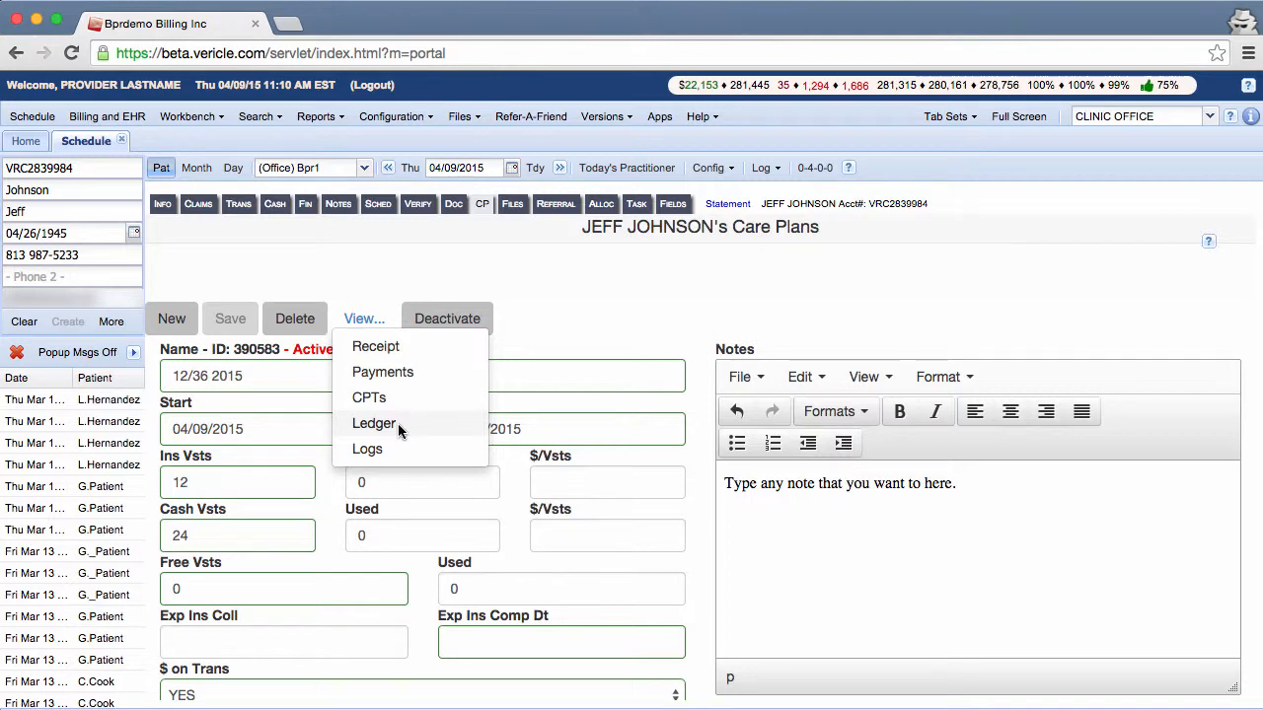
{"action": "left_click", "coordinate": [373, 424]}
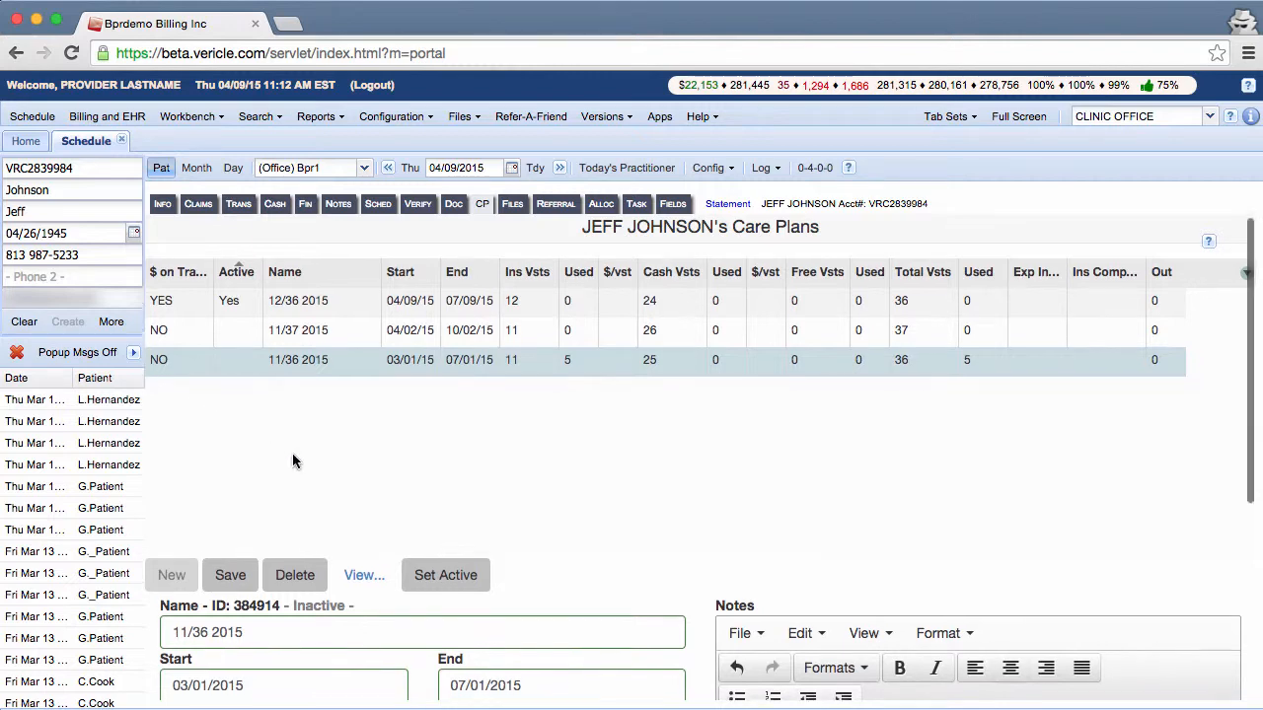
{"action": "left_click", "coordinate": [363, 410]}
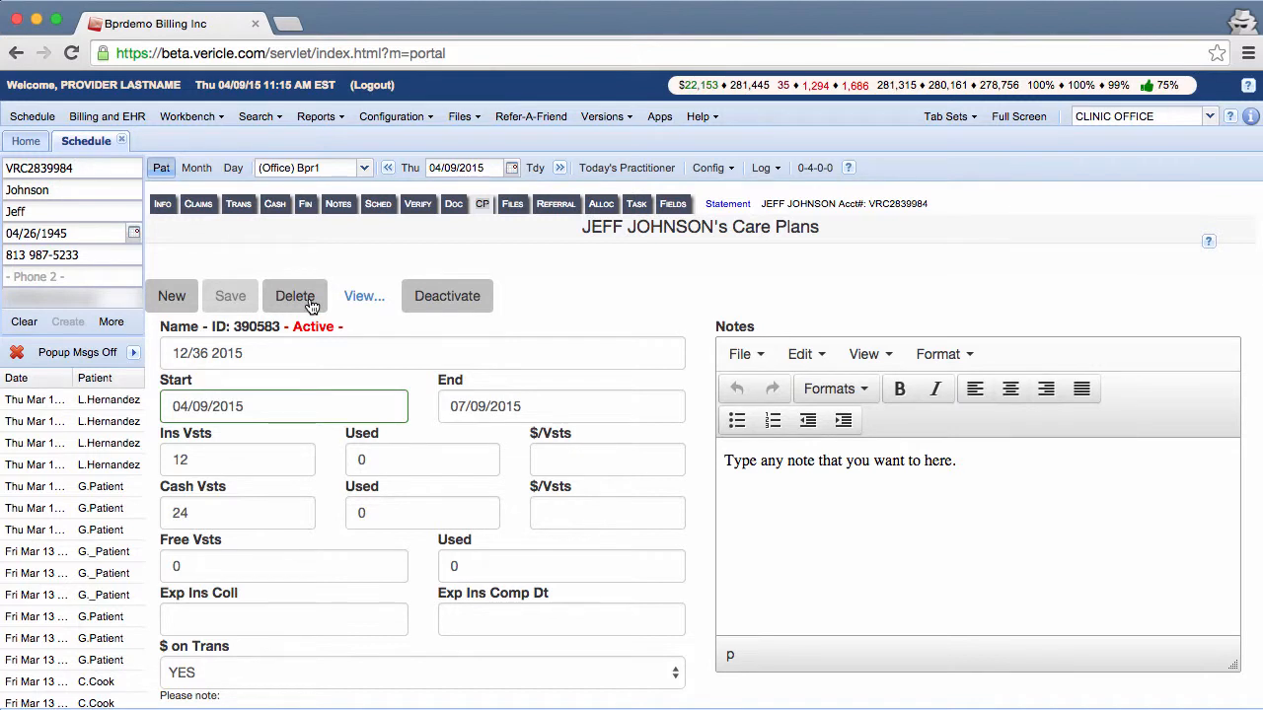
{"action": "mouse_move", "coordinate": [411, 340]}
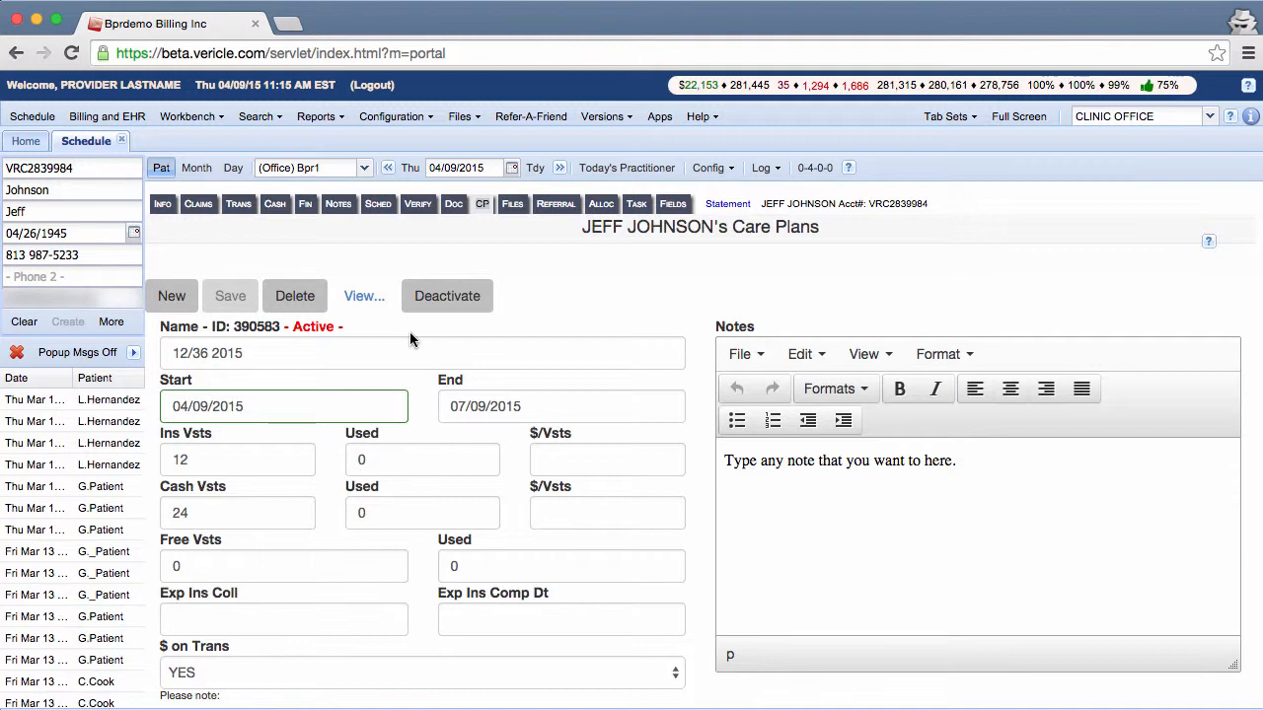
Show the care plans table with active 12/36 2015 above two inactive plans
{"action": "left_click", "coordinate": [363, 296]}
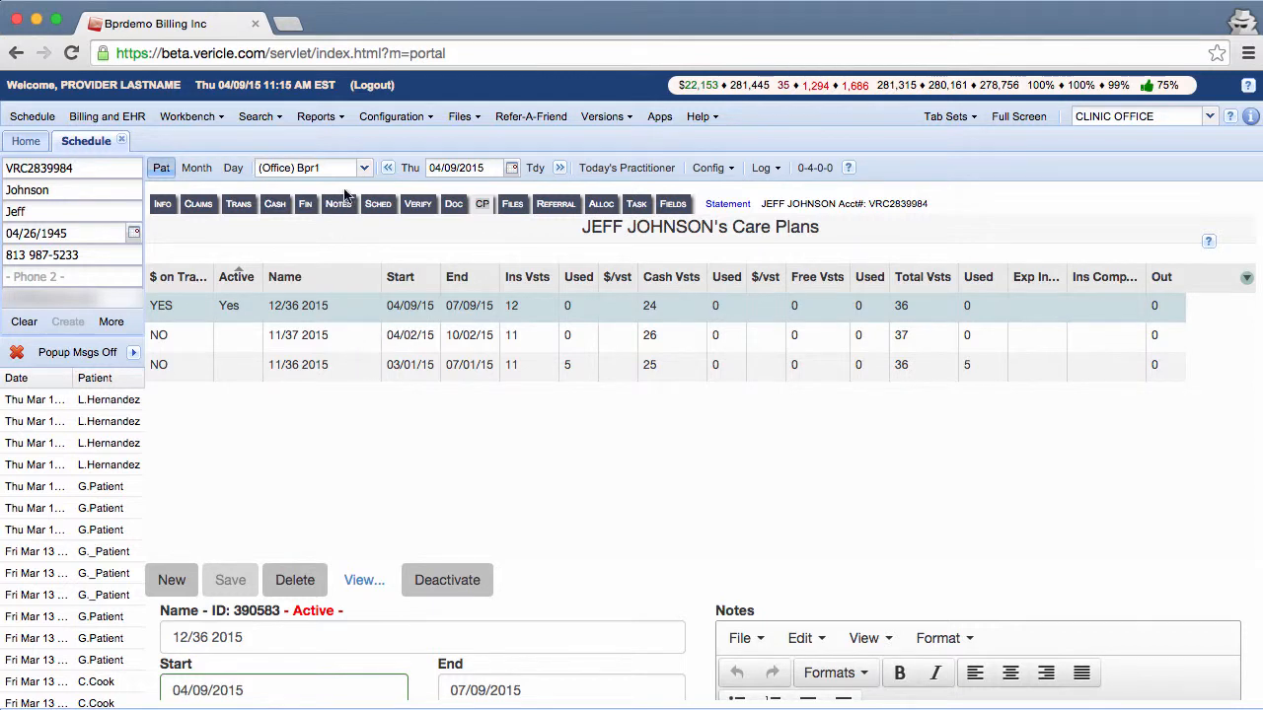
{"action": "mouse_move", "coordinate": [372, 84]}
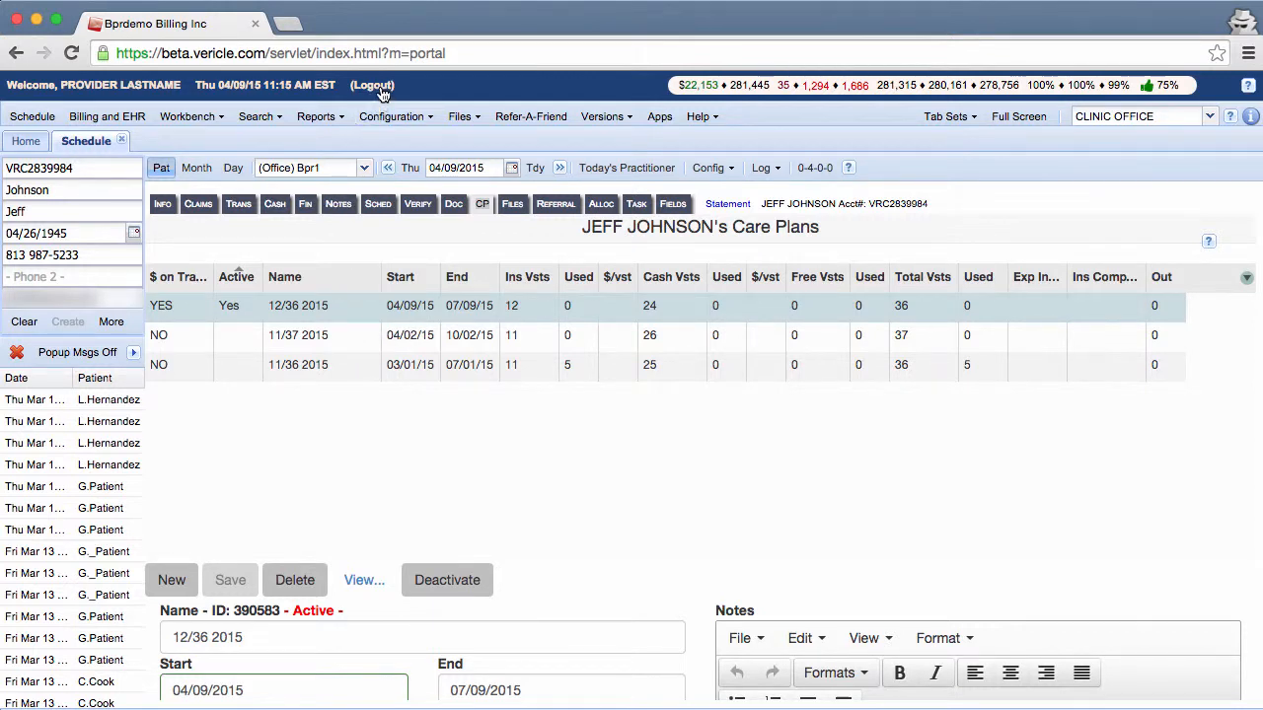